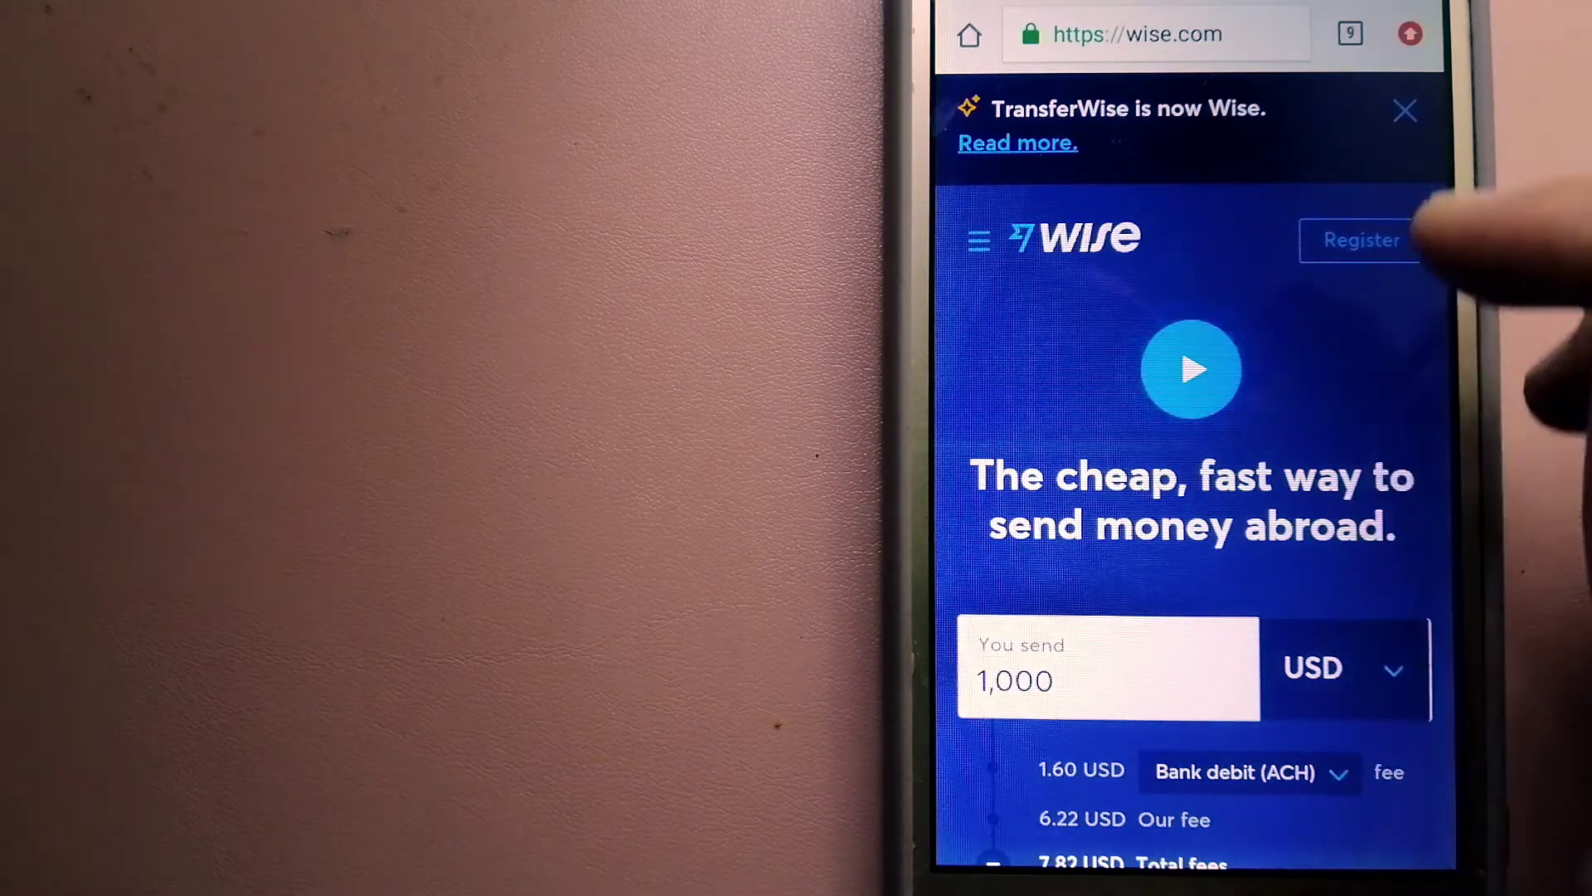
Show all open tabs from Wise and scroll until the CurrencyFair transfer tab appears.
left_click(1349, 33)
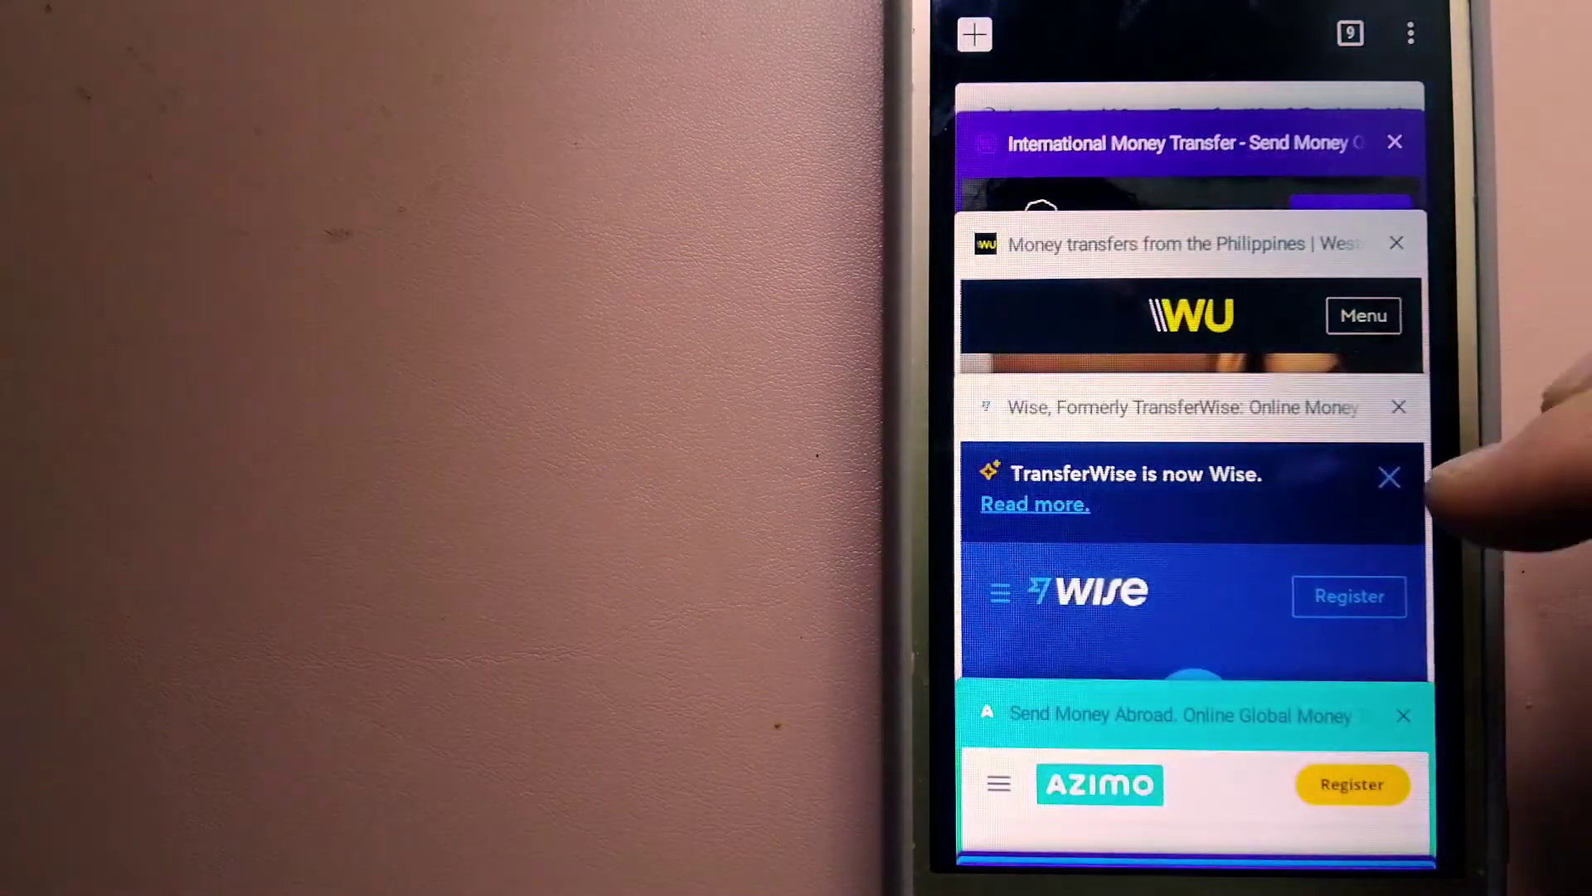
scroll("down", 3)
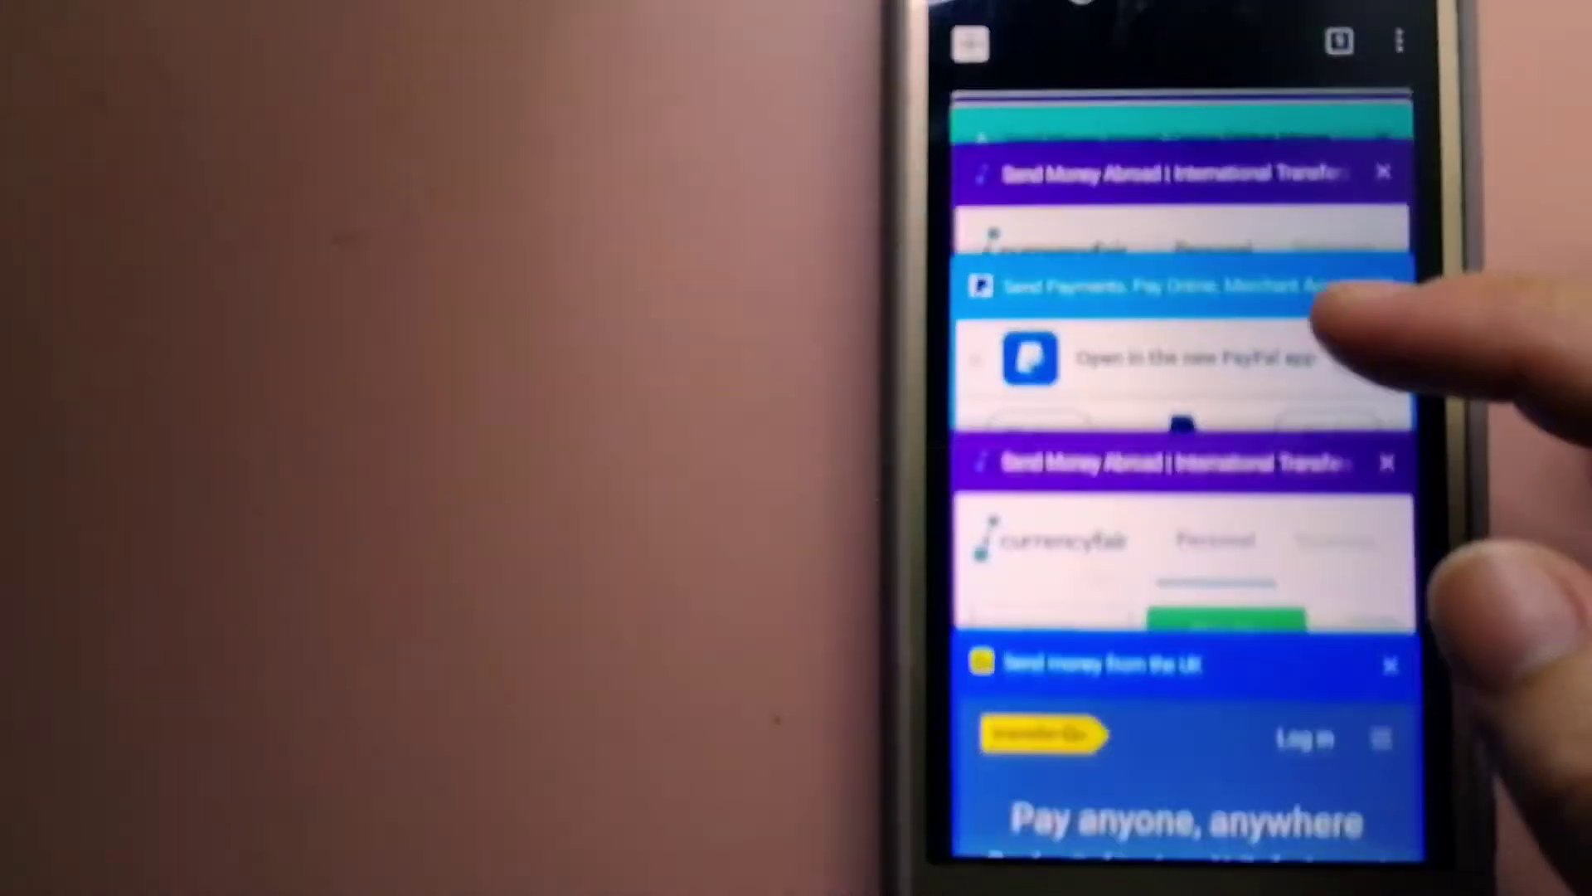